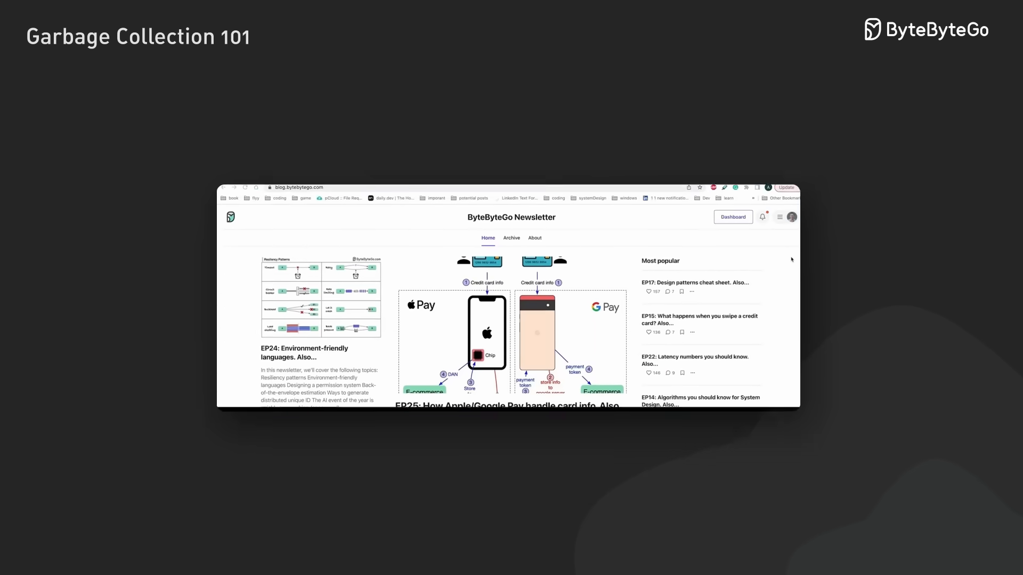
scroll(down, 3)
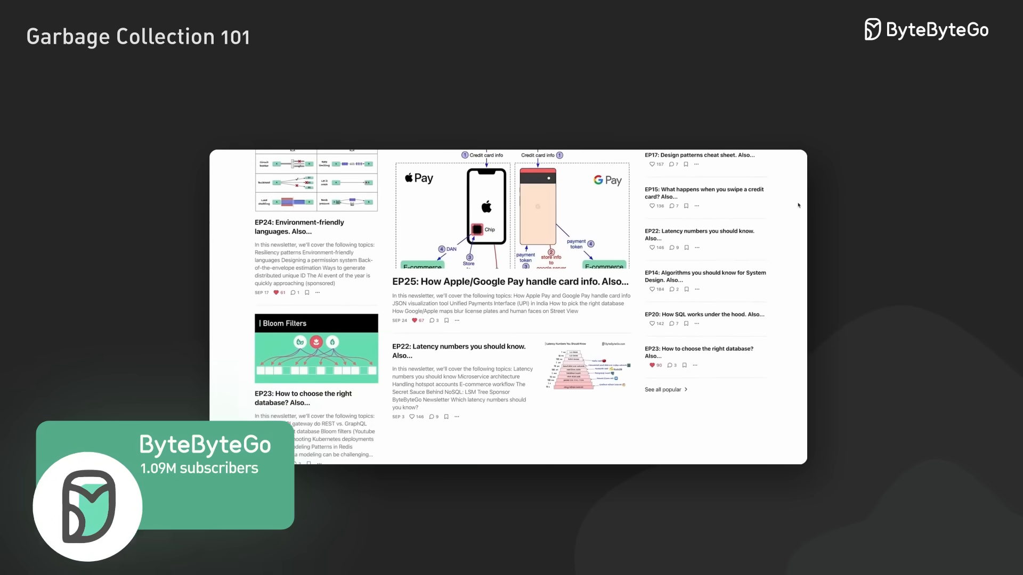
scroll(down, 3)
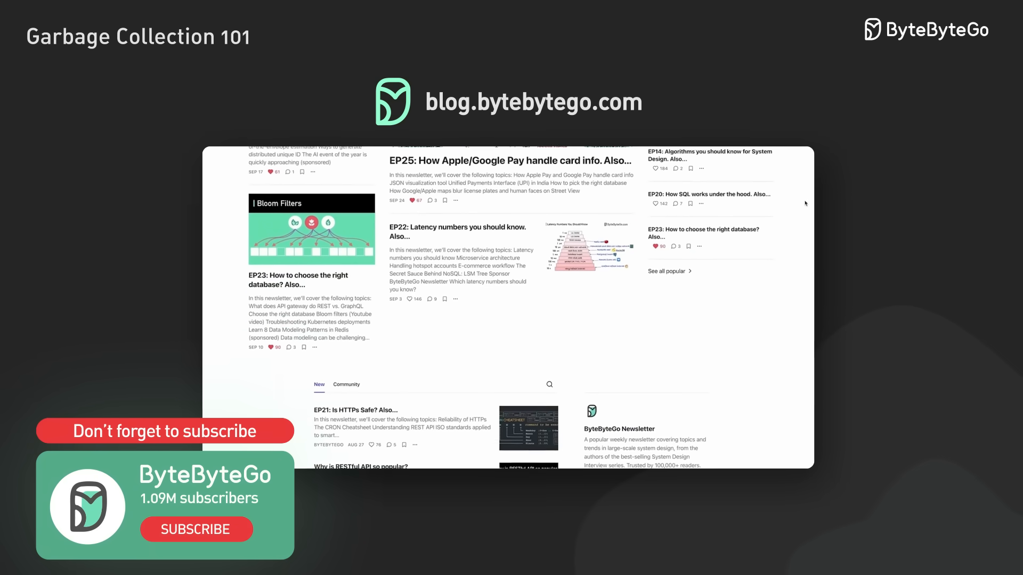
scroll(down, 3)
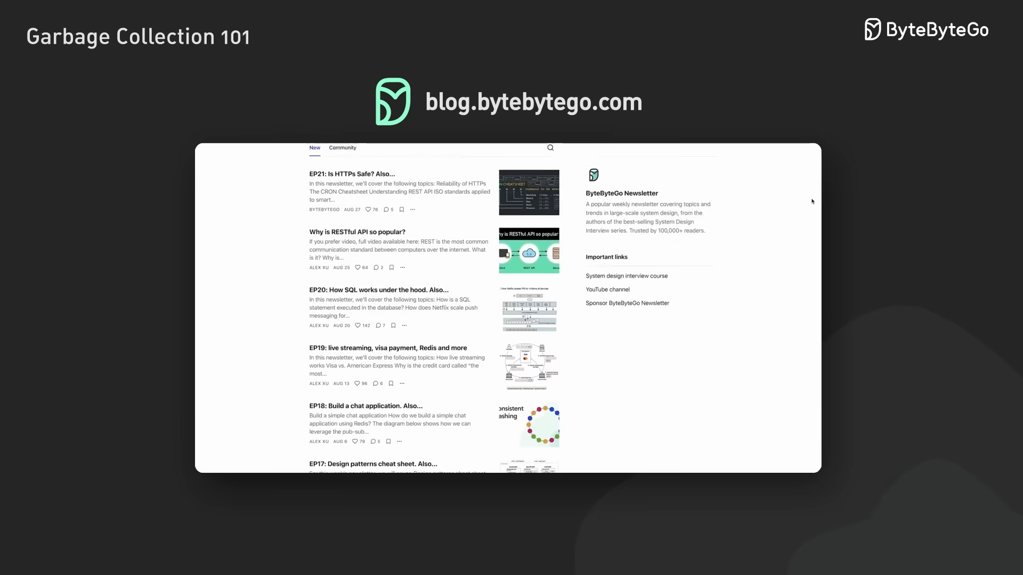
scroll(down, 3)
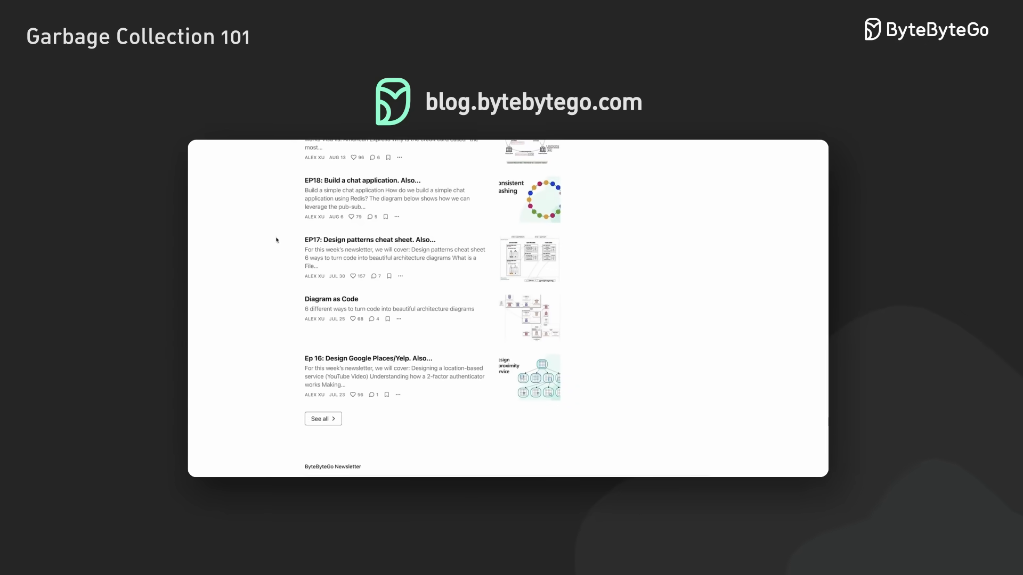